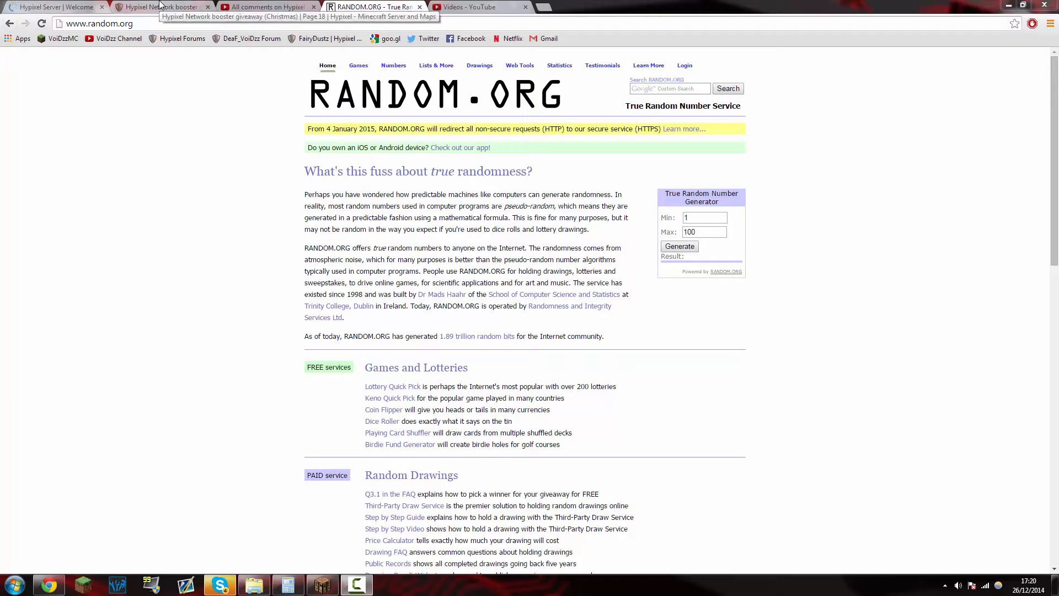
# Check the forum thread and YouTube comments, then draw a RANDOM.ORG number 1–581 (58)
pyautogui.click(162, 7)
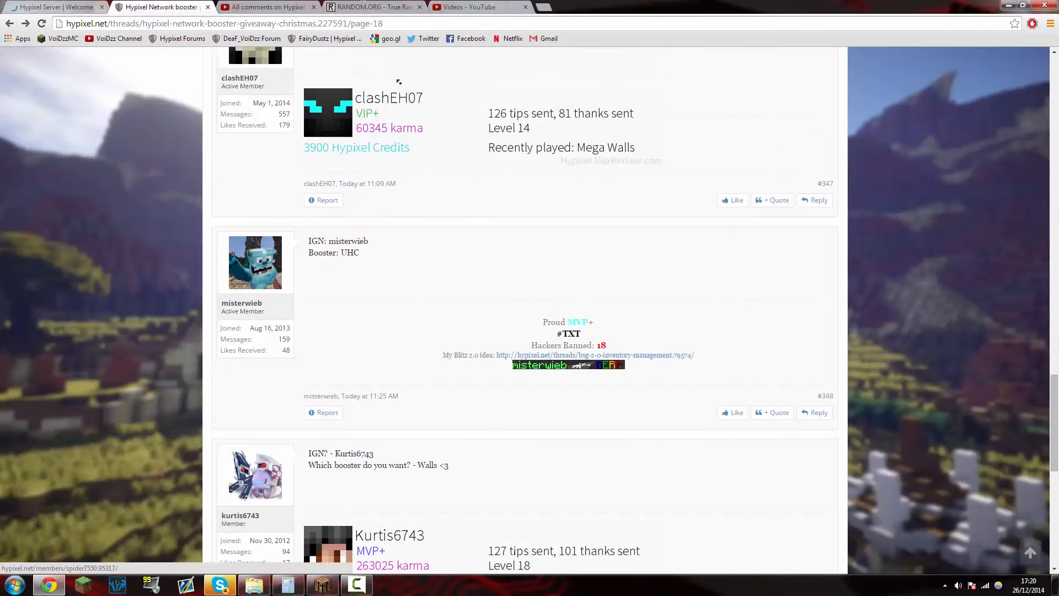
pyautogui.scroll(3)
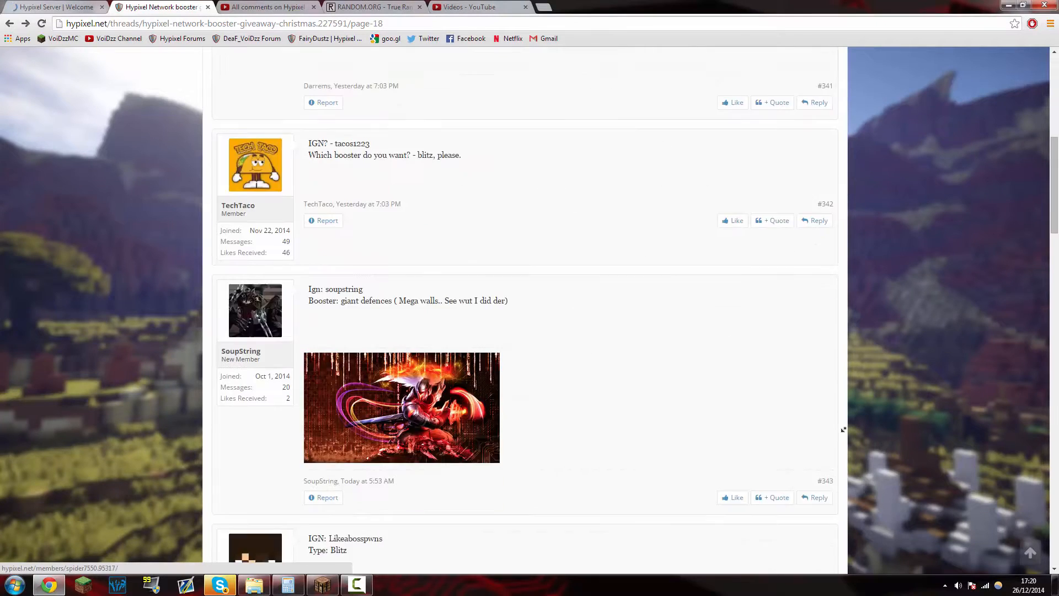
pyautogui.click(267, 7)
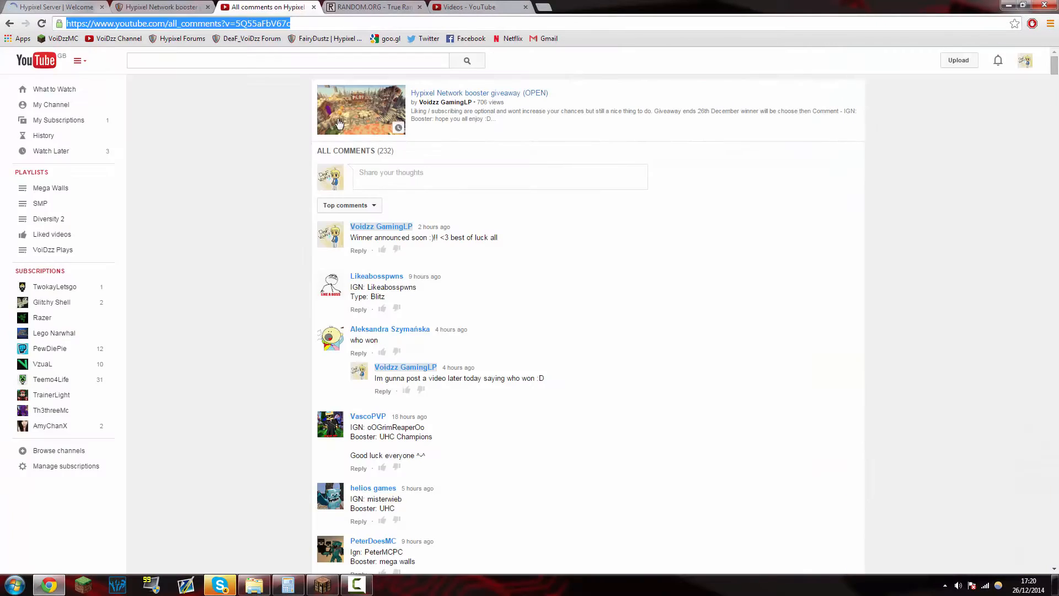
pyautogui.click(371, 7)
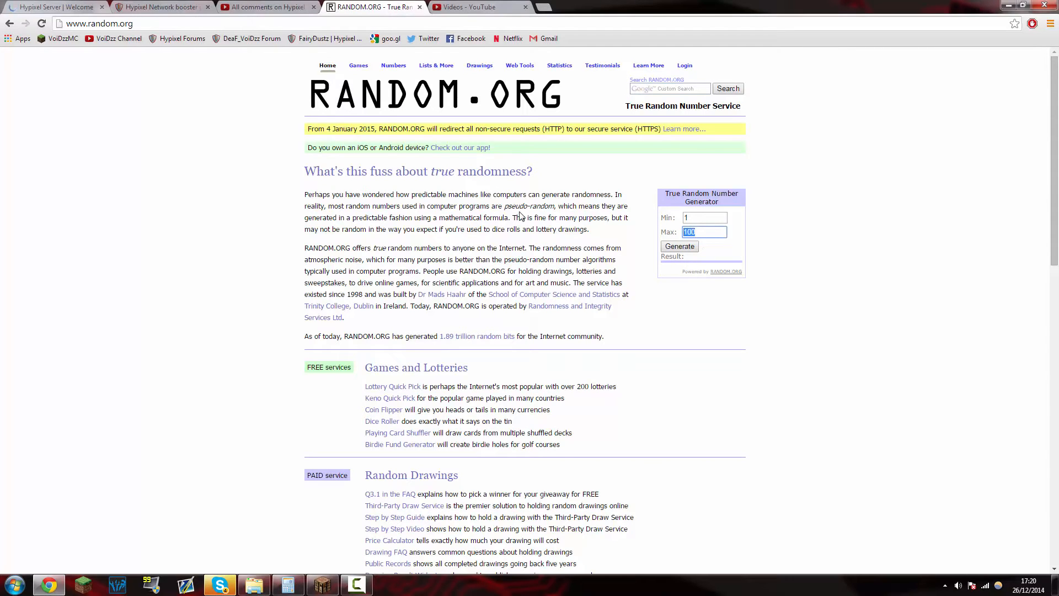
pyautogui.click(679, 246)
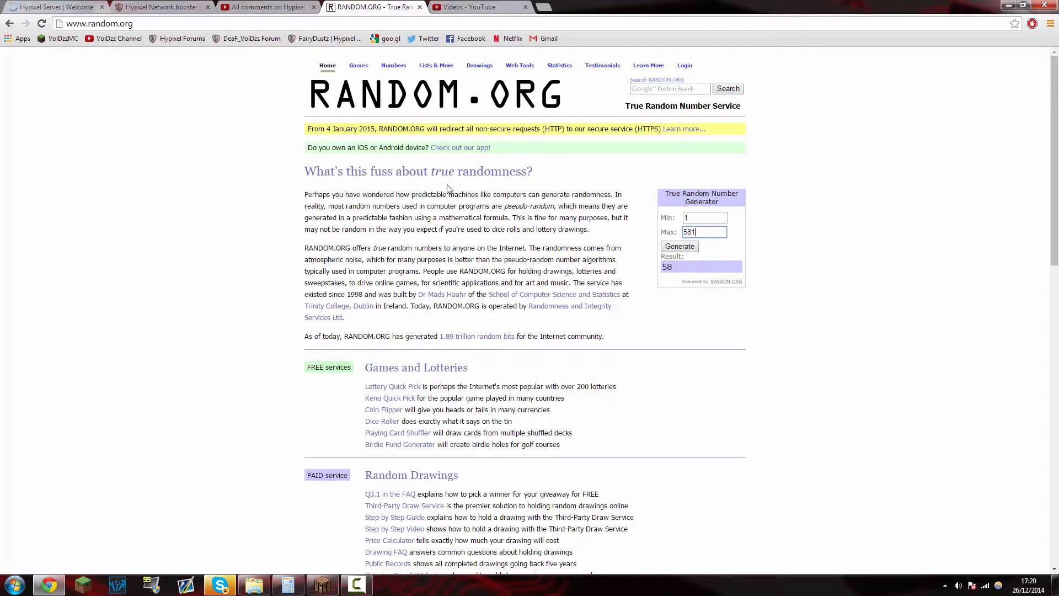
pyautogui.click(162, 7)
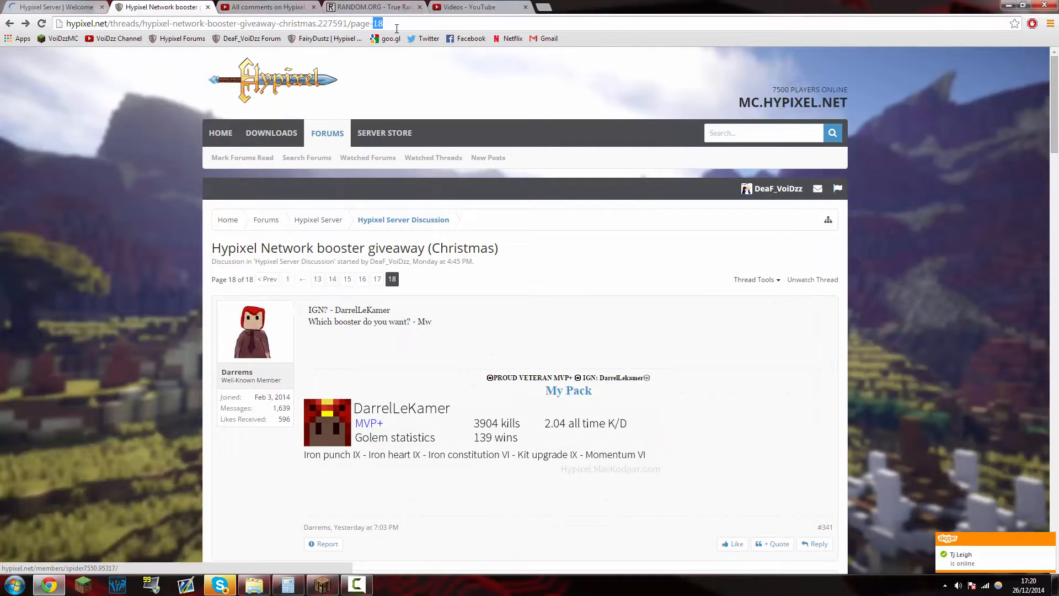
pyautogui.write('3')
pyautogui.press('Return')
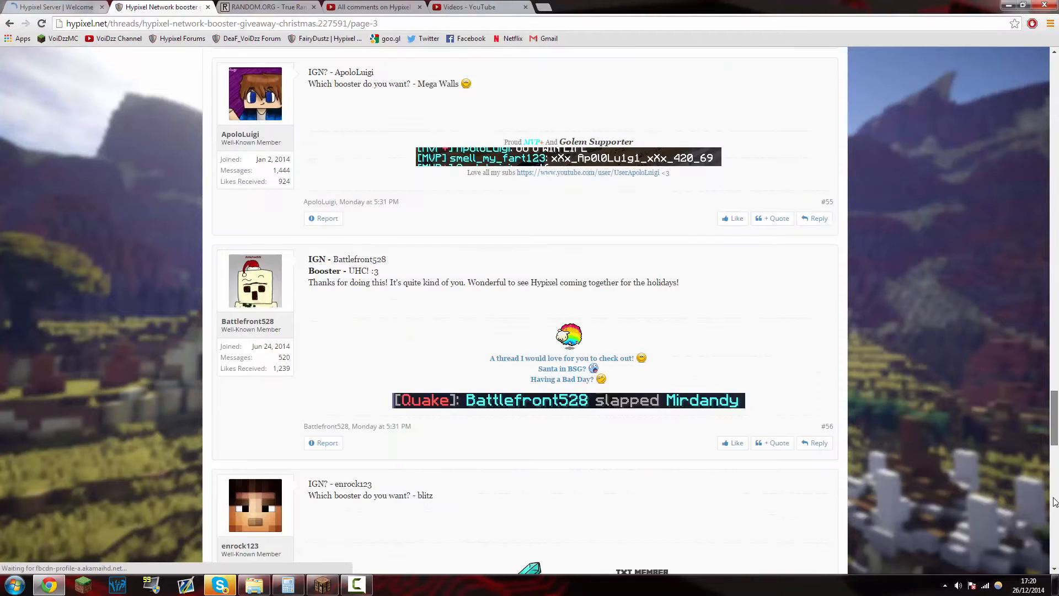
pyautogui.scroll(-3)
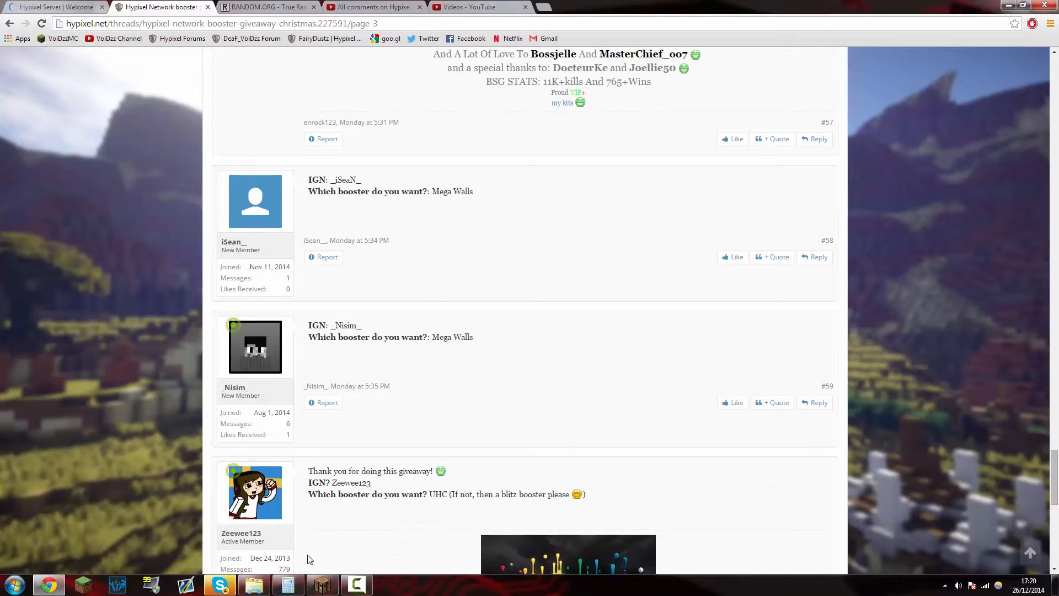
# Launch Calculator from the taskbar and switch to another taskbar window
pyautogui.click(286, 585)
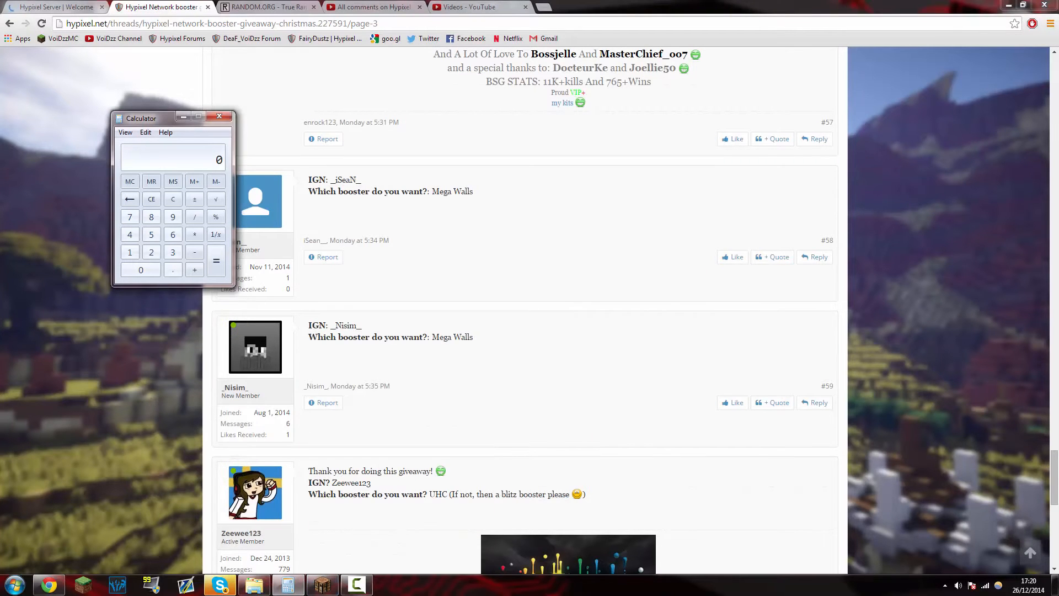
pyautogui.click(322, 584)
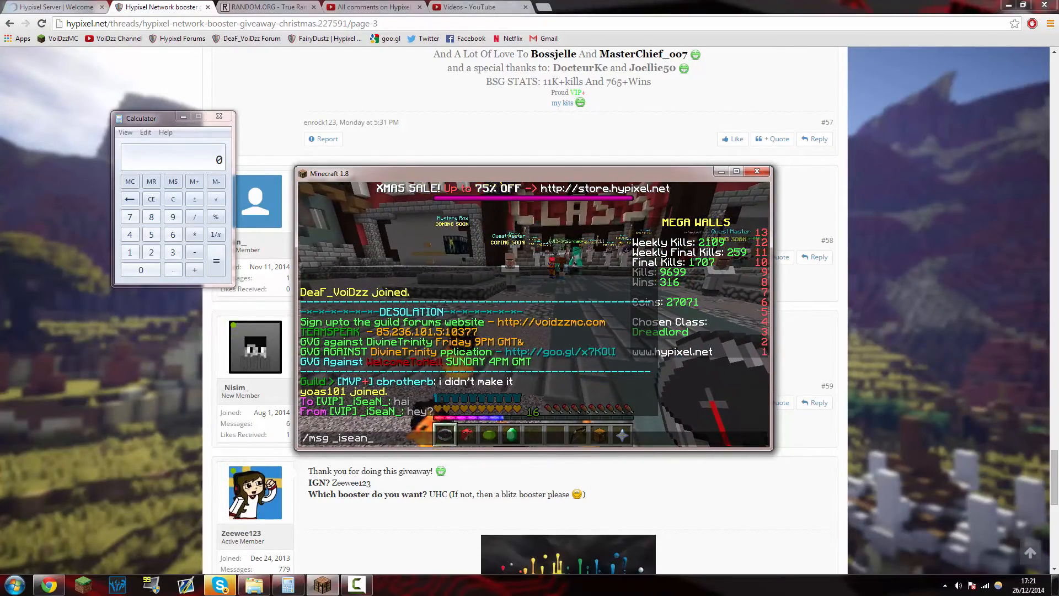
pyautogui.write('You won the mw b')
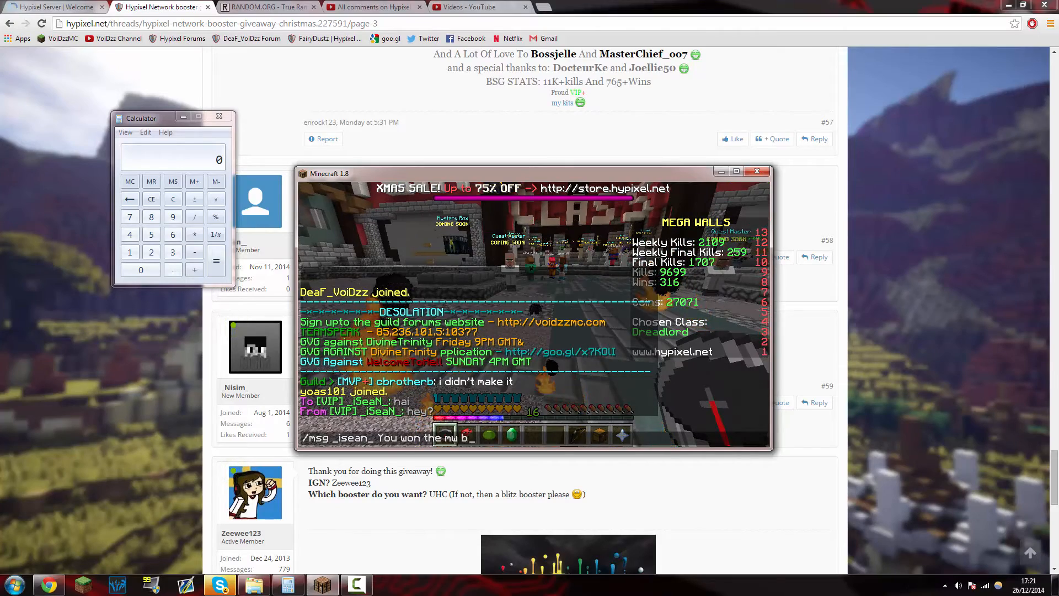